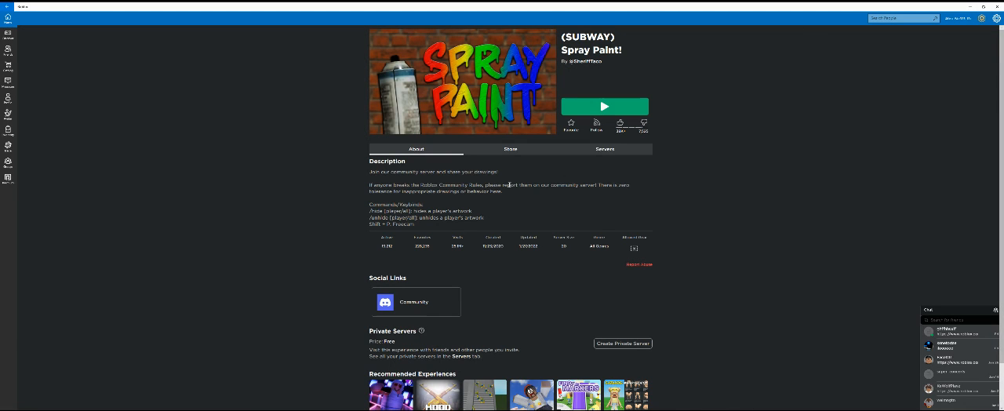
pyautogui.moveTo(531, 189)
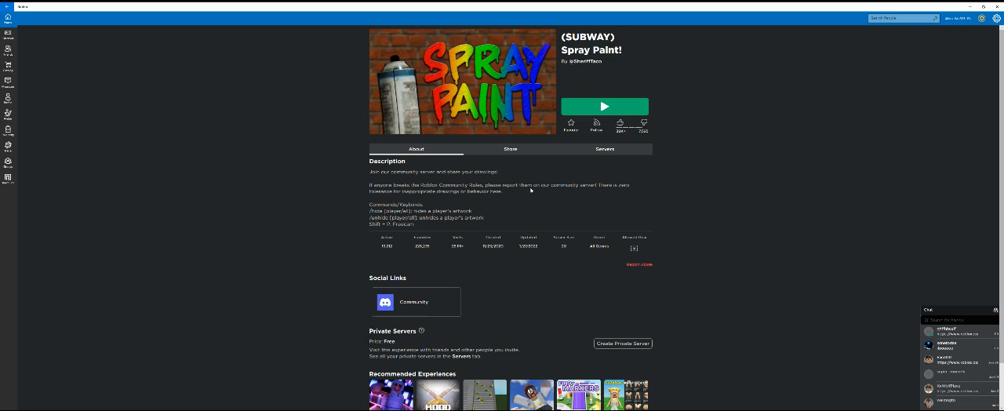
pyautogui.moveTo(530, 221)
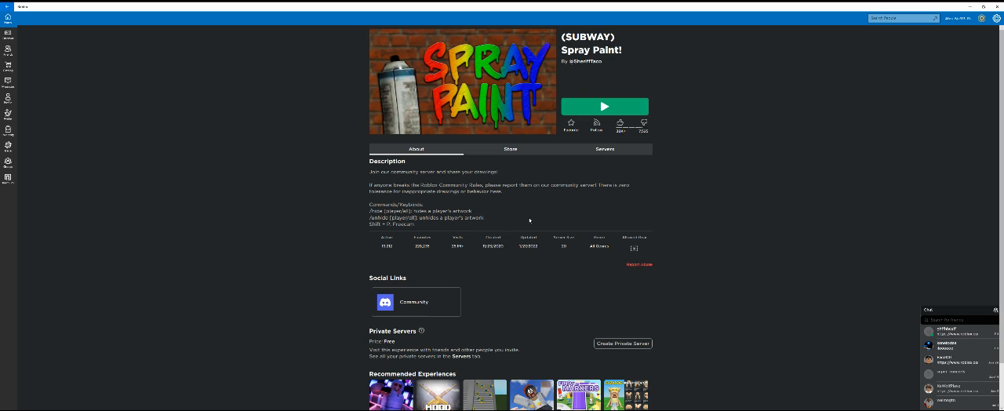
pyautogui.moveTo(367, 59)
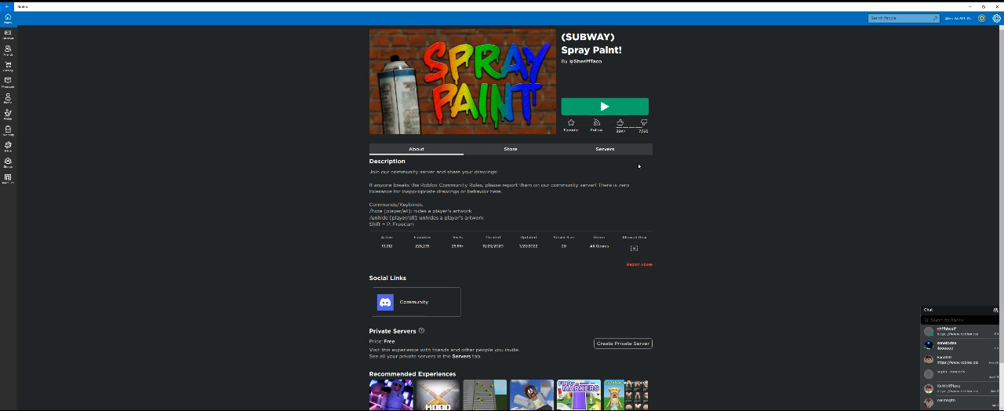
pyautogui.moveTo(469, 122)
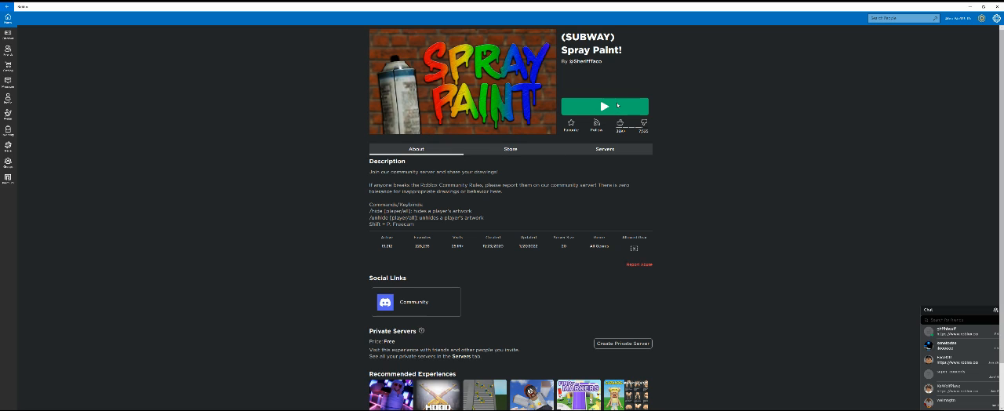
# Step: Start the Spray Paint! game and accept the moderation warning to enter it
pyautogui.click(602, 106)
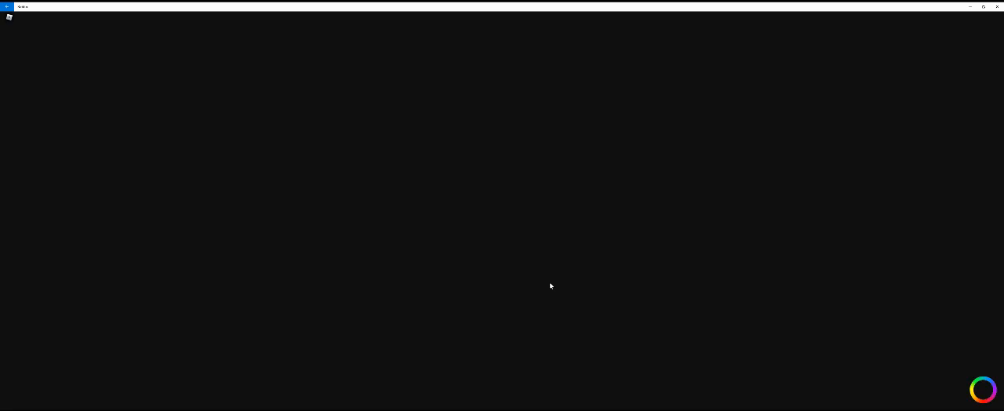
pyautogui.moveTo(552, 309)
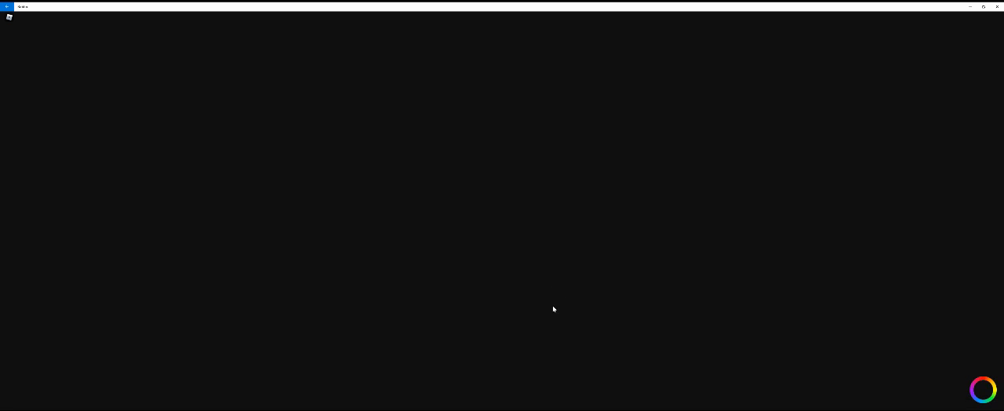
pyautogui.moveTo(588, 211)
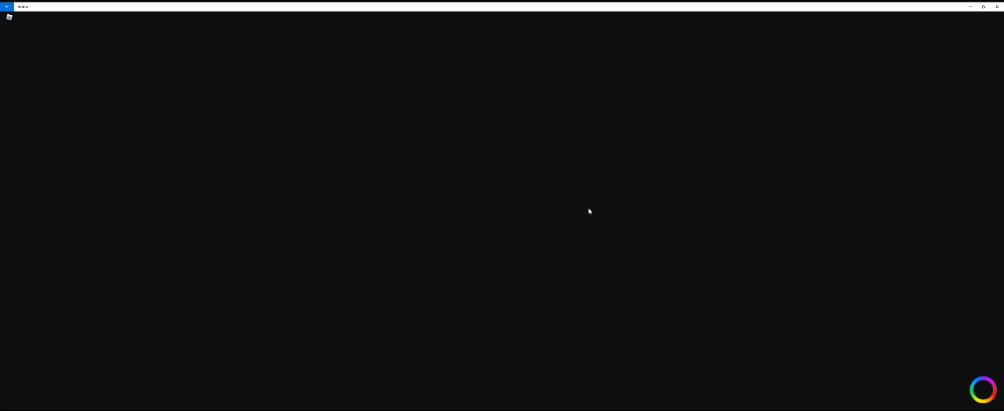
pyautogui.moveTo(457, 191)
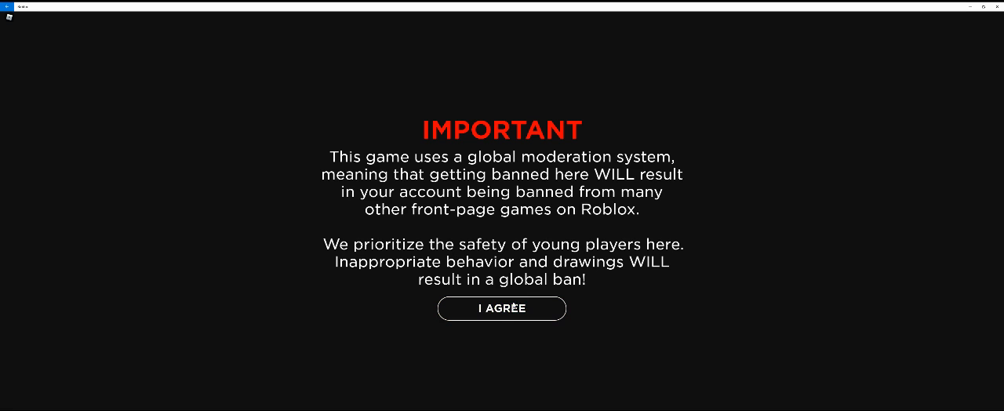
pyautogui.click(502, 308)
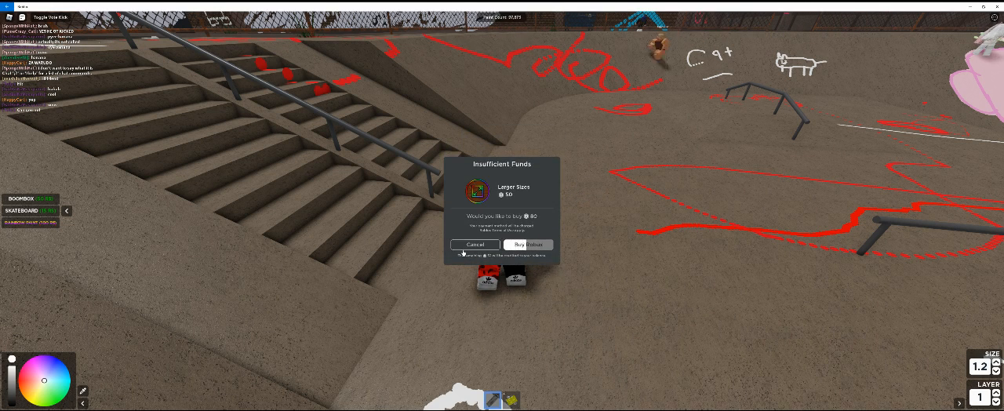
# Step: Decline the Larger Sizes and Extra Layers purchases while raising the paint layer to 10
pyautogui.click(474, 243)
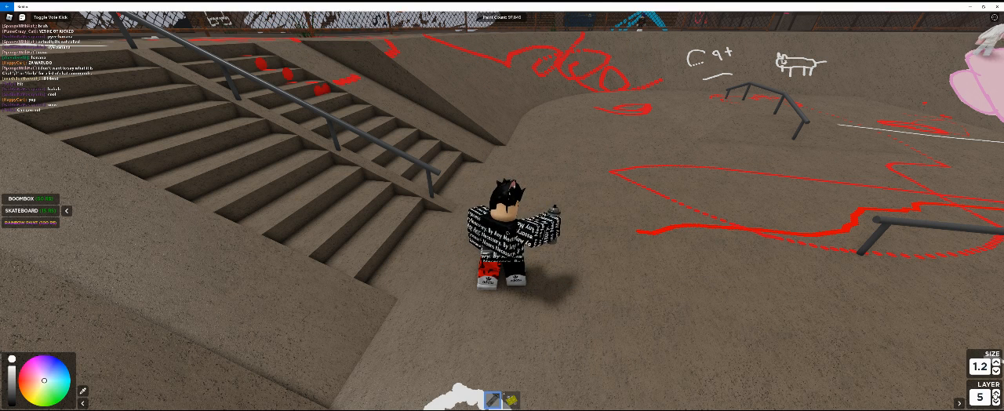
pyautogui.click(997, 391)
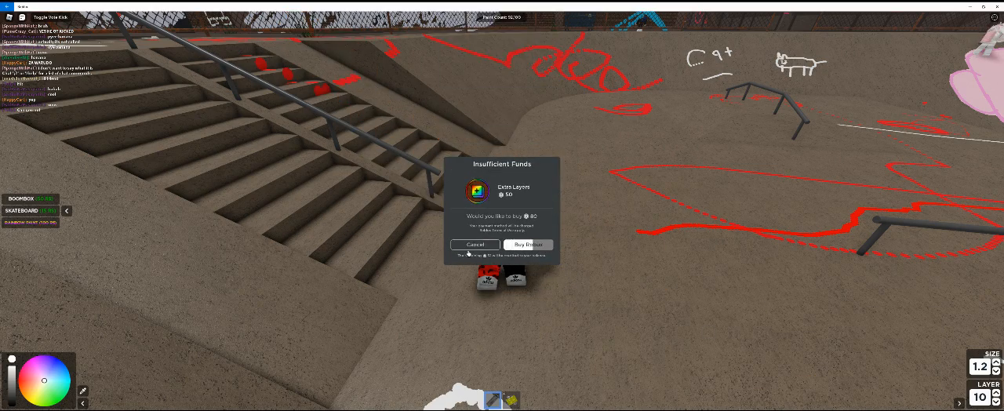
pyautogui.click(474, 244)
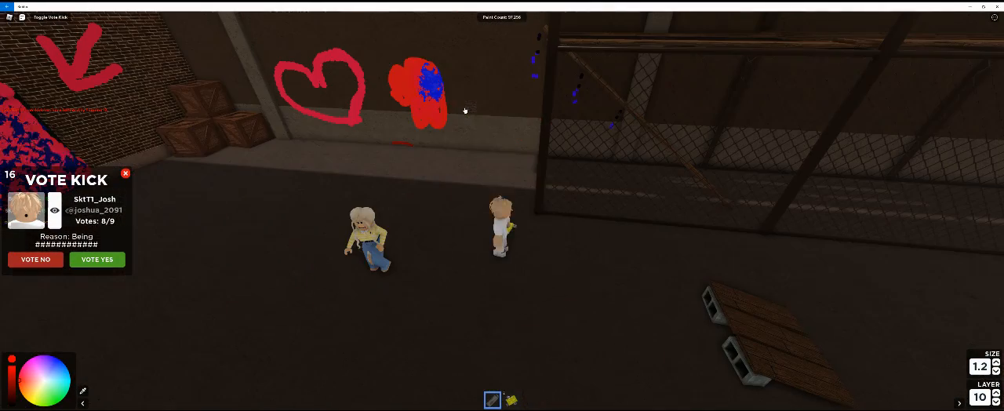
# Step: Pick blue on the colour wheel for the crewmate's visor
pyautogui.click(97, 260)
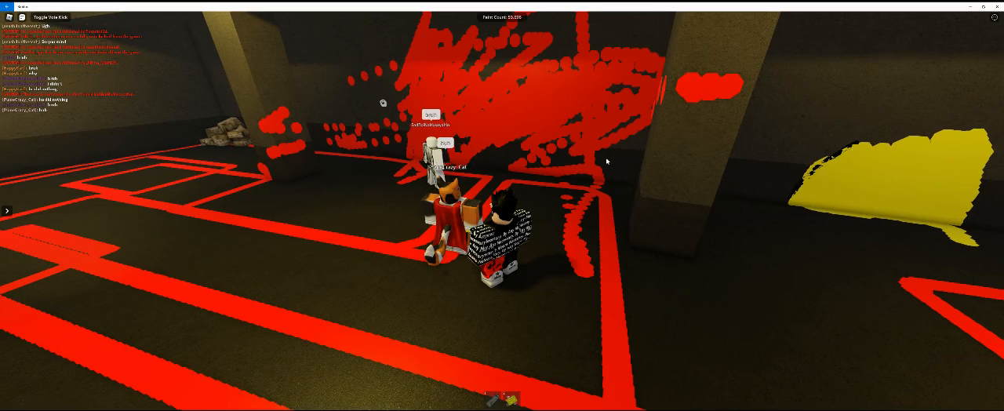
# Step: Vote yes to kick SpongeWithHat for drawing on someone's art
pyautogui.click(49, 16)
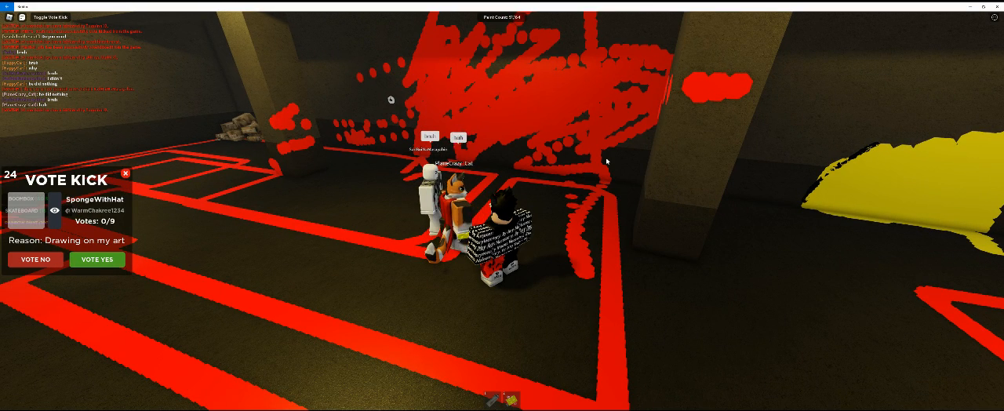
pyautogui.click(97, 260)
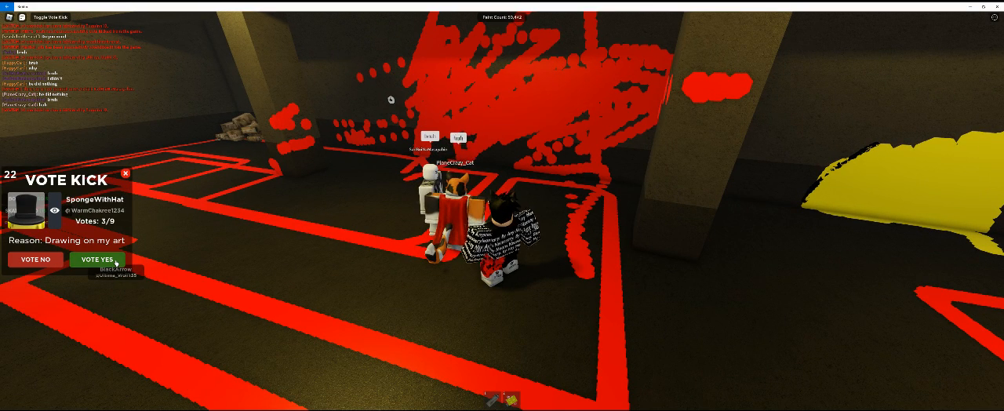